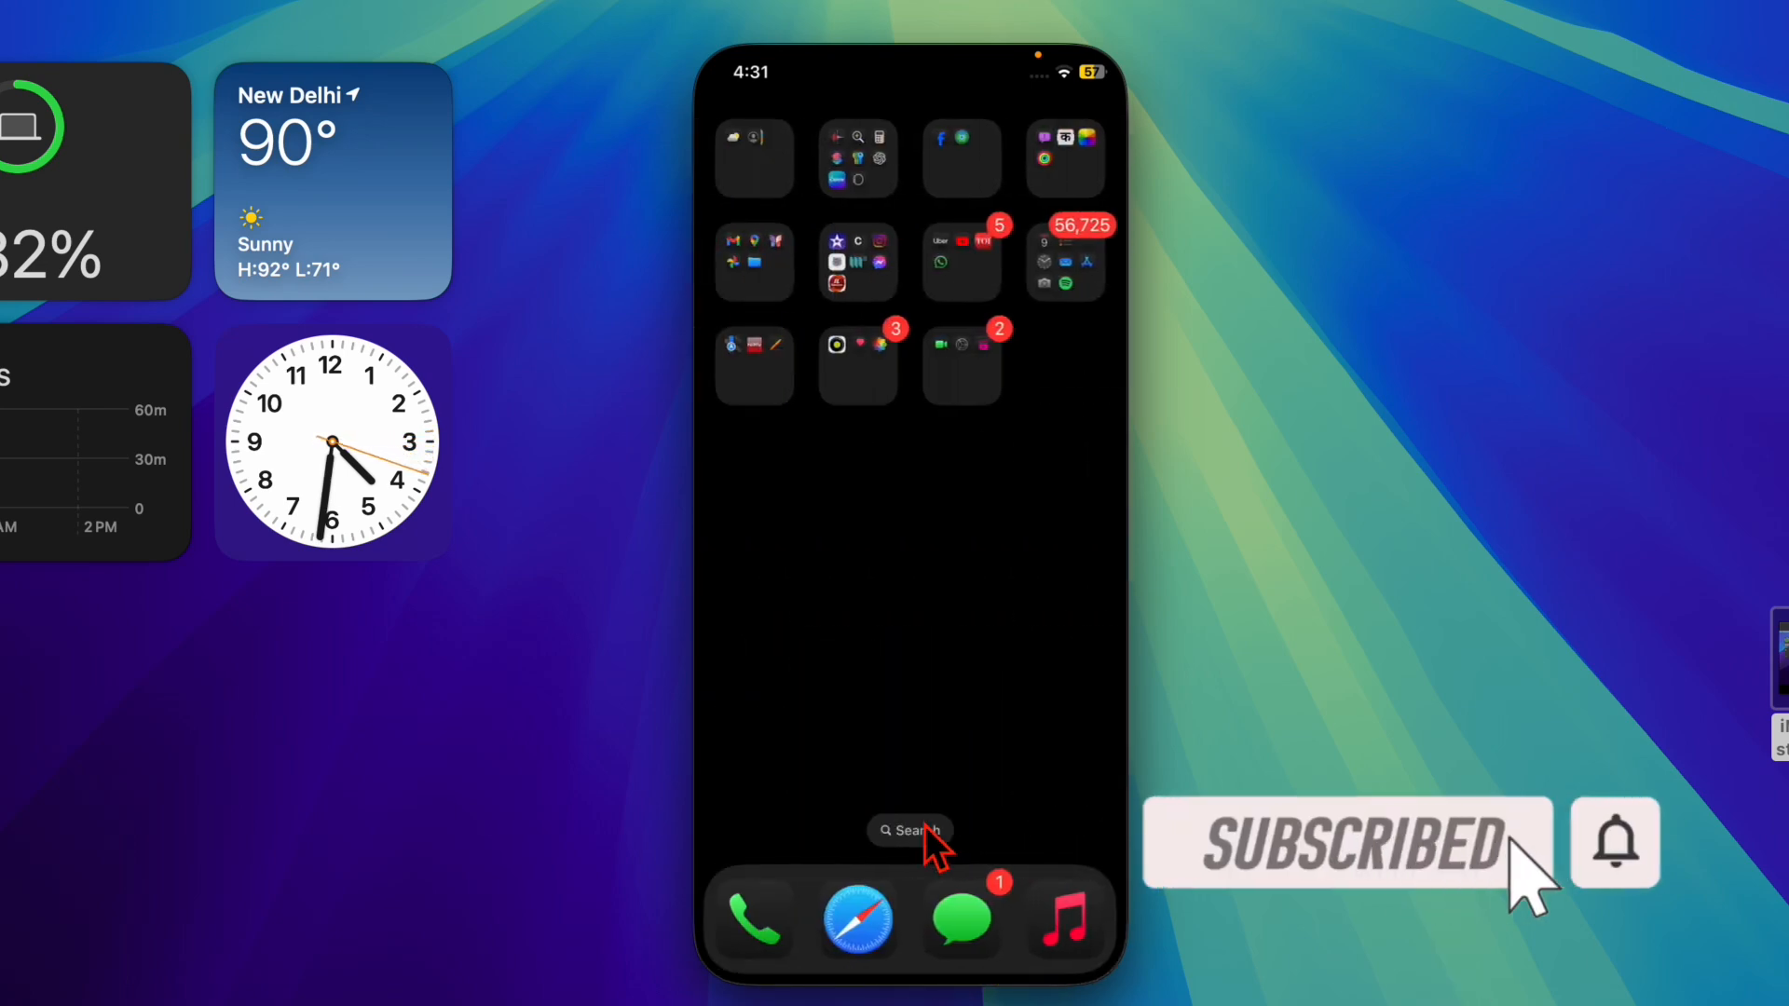
mouse_move(902, 343)
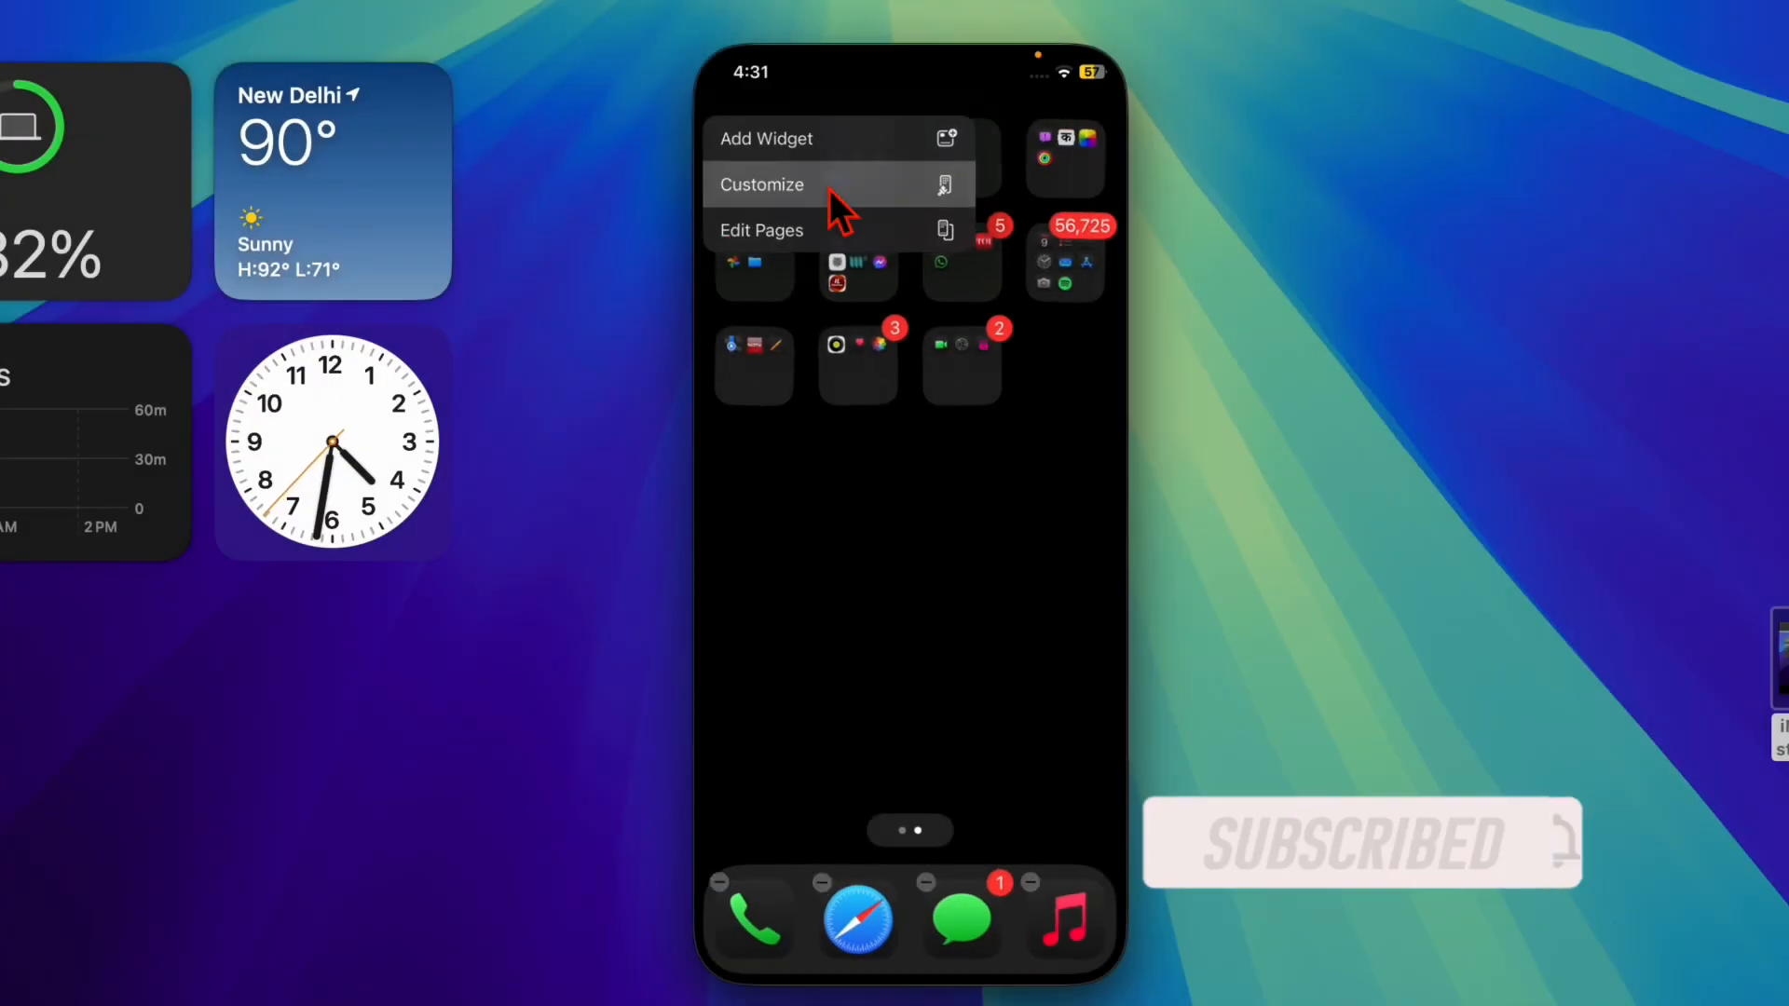
Set the home screen icons to the Tinted style and adjust hue and saturation to a pale green
left_click(761, 185)
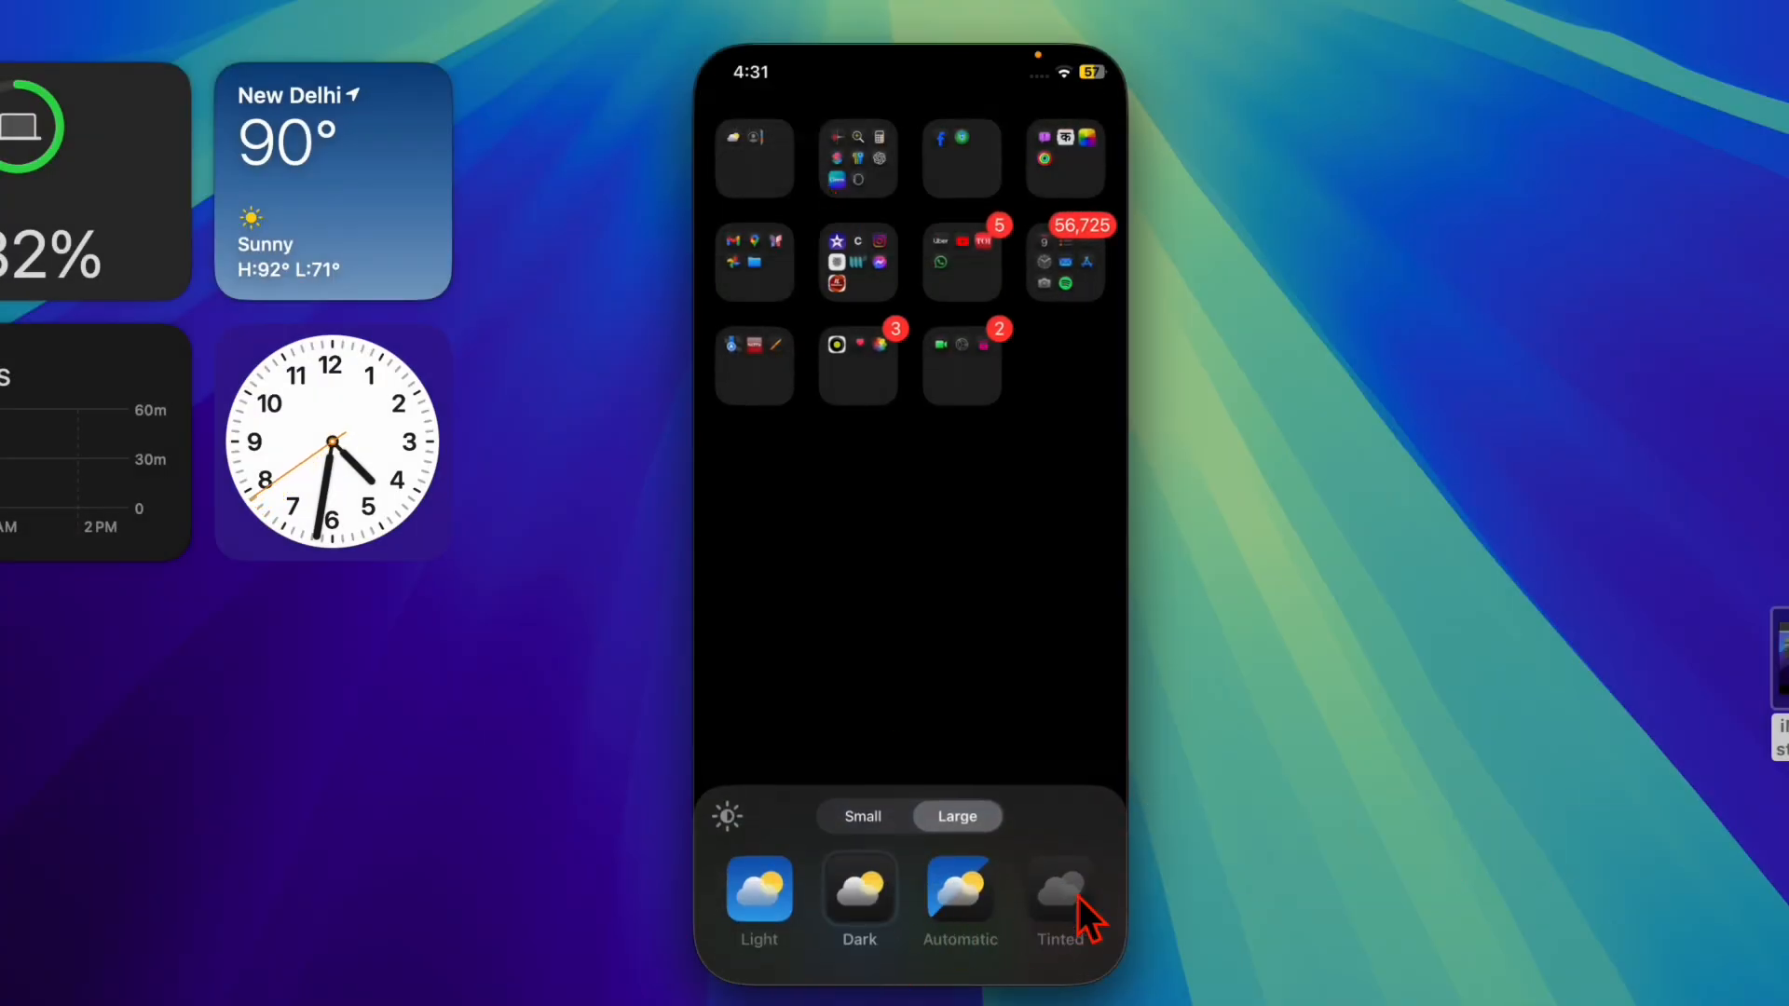
left_click(1058, 891)
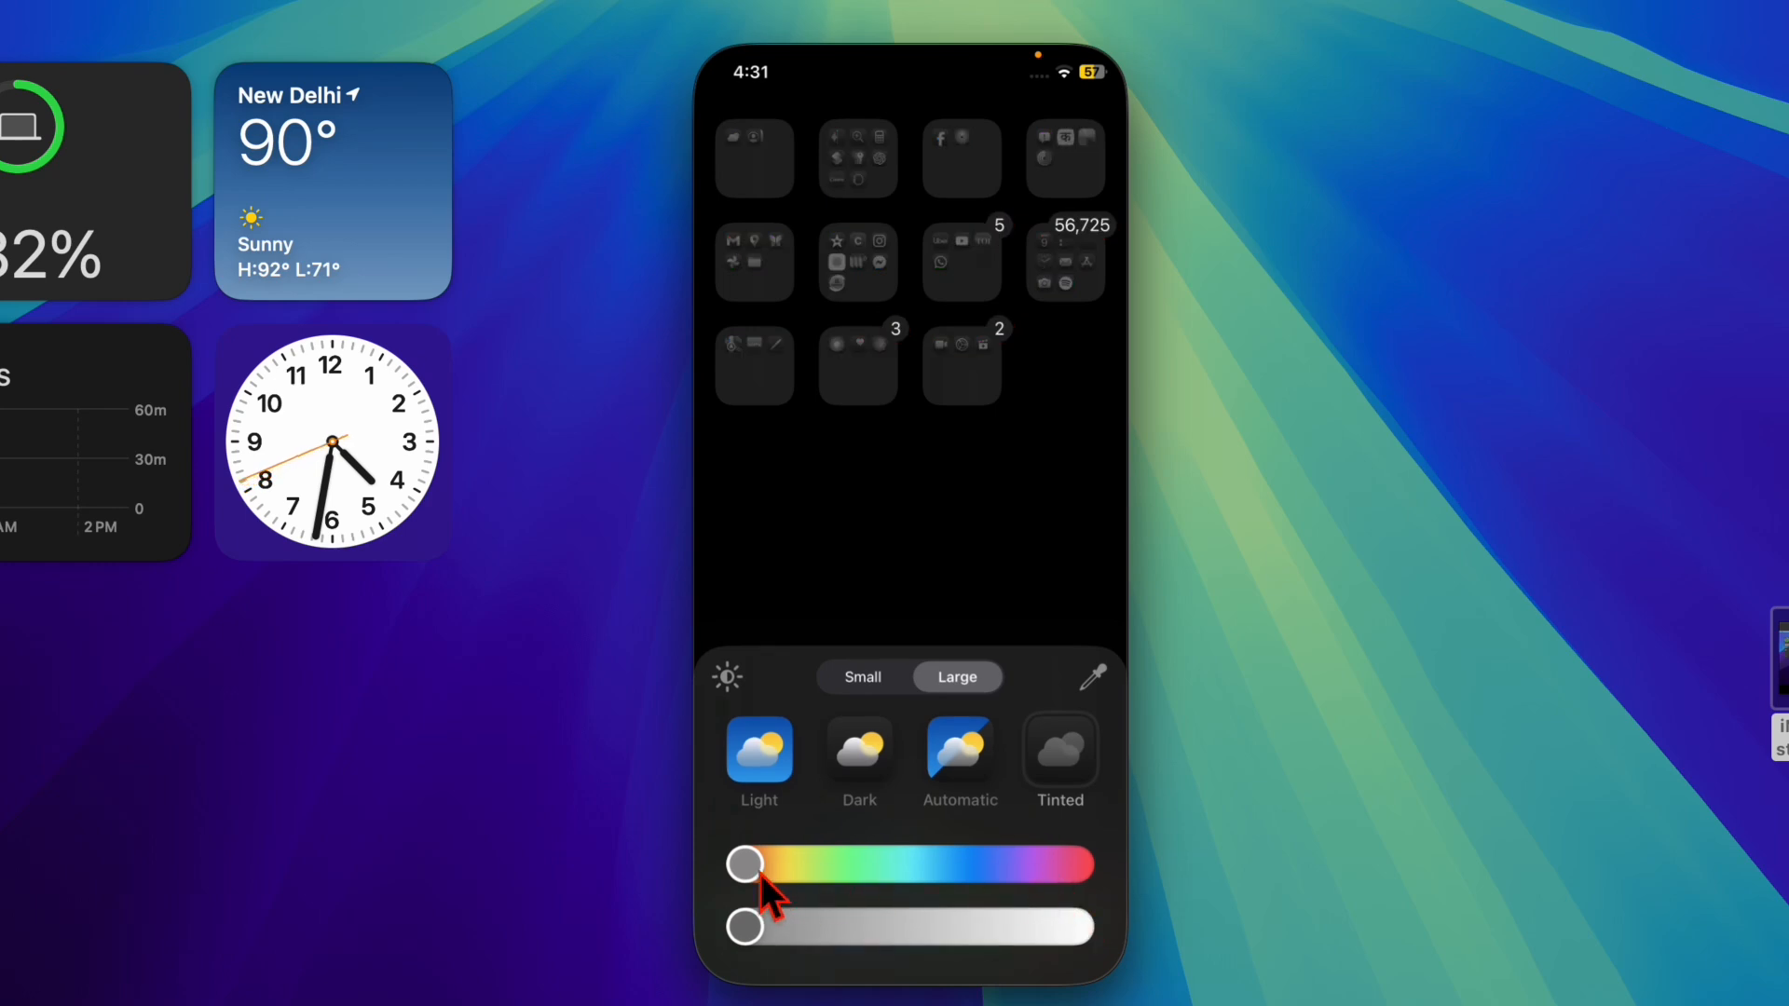
left_click_drag(743, 863, 1015, 863)
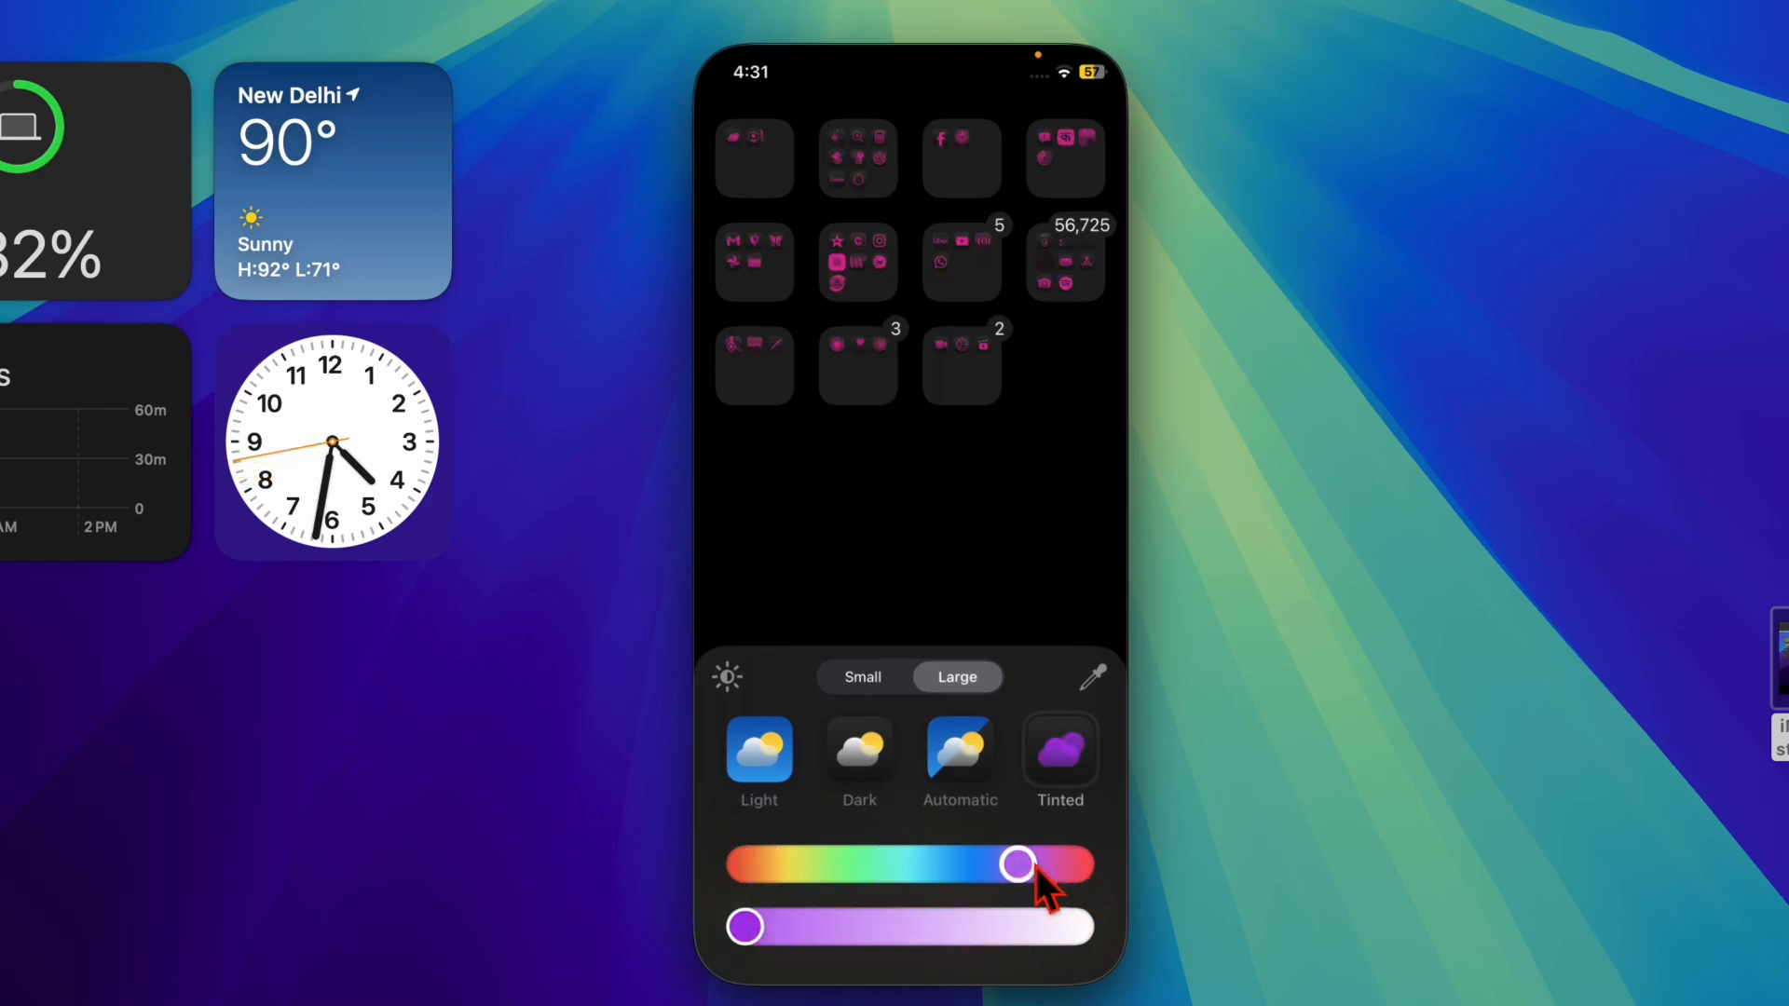
left_click_drag(1019, 864, 947, 865)
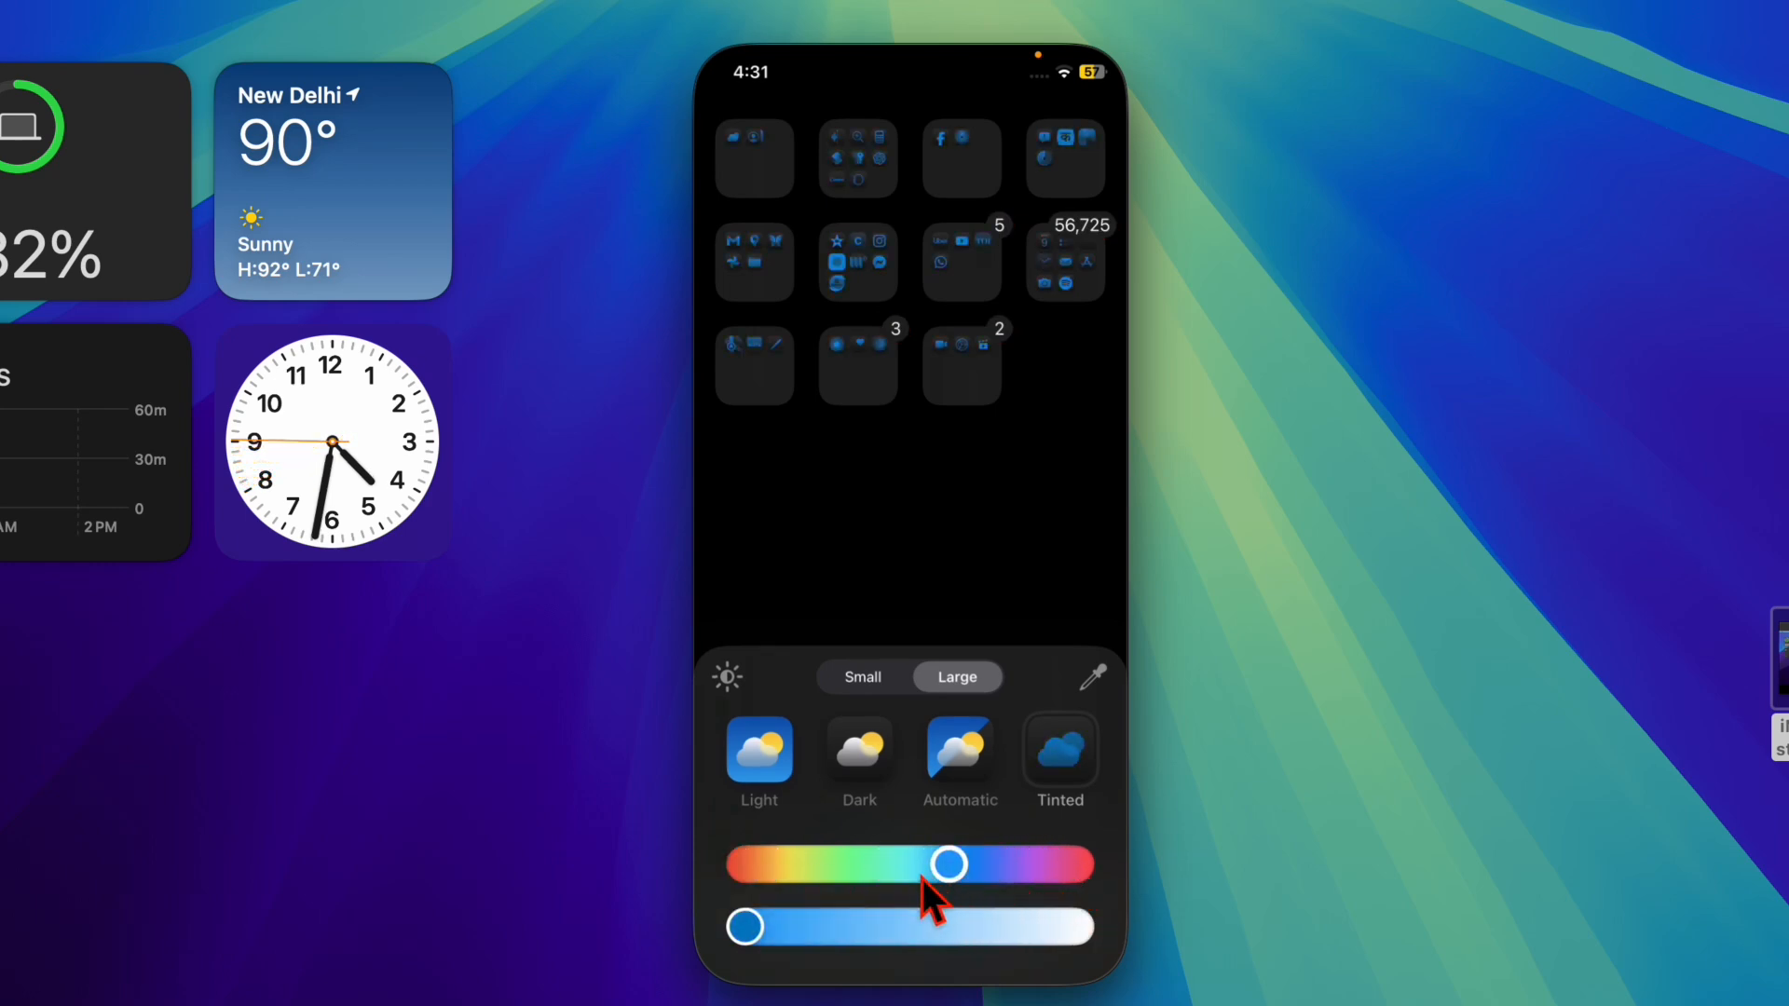
left_click_drag(947, 863, 826, 863)
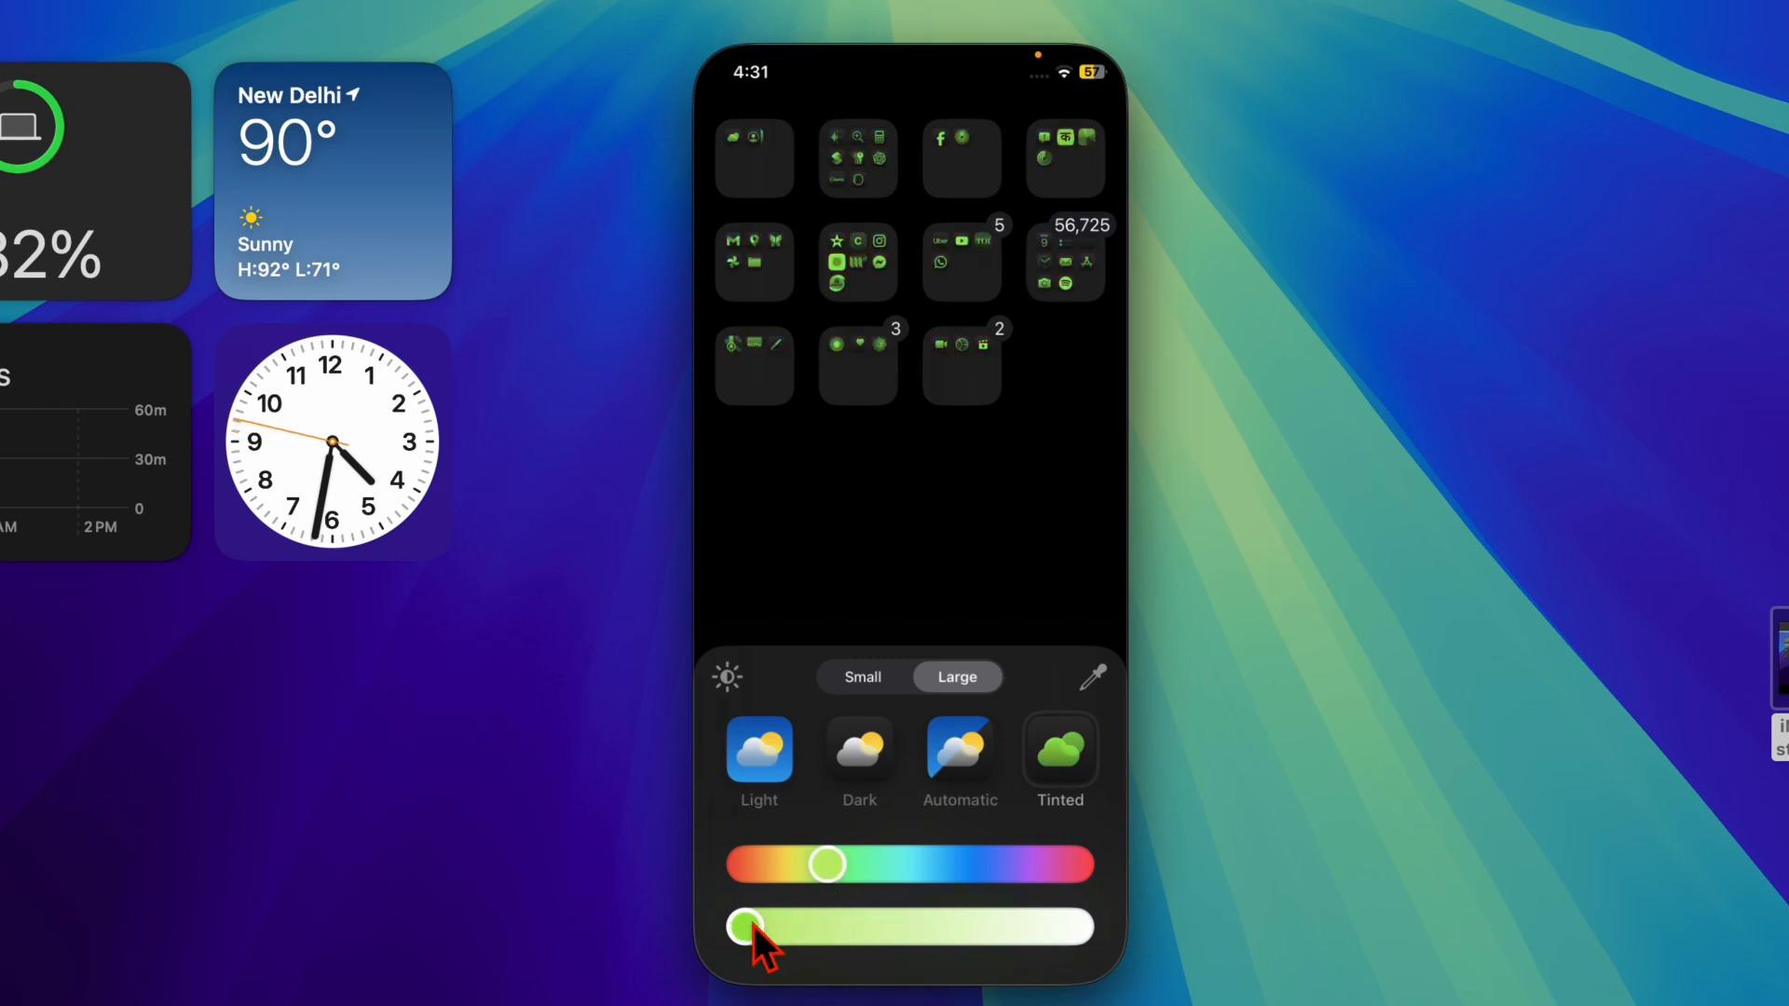
left_click_drag(742, 927, 773, 926)
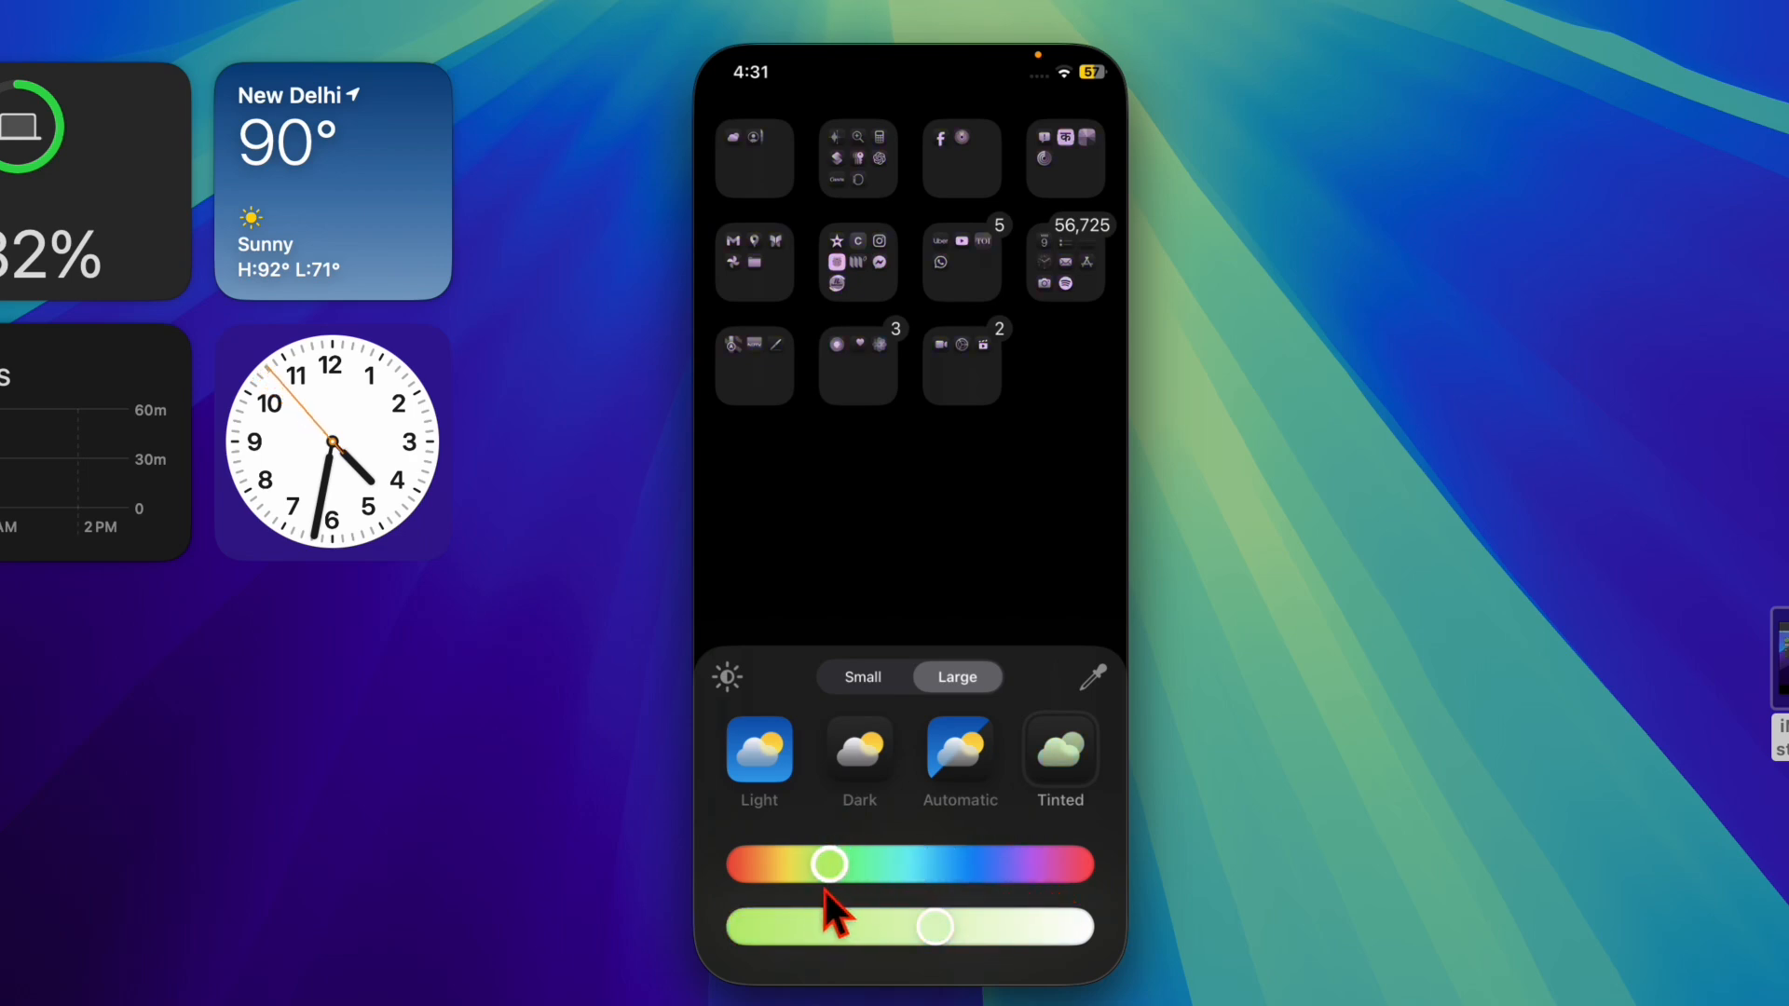
left_click_drag(827, 865, 1073, 865)
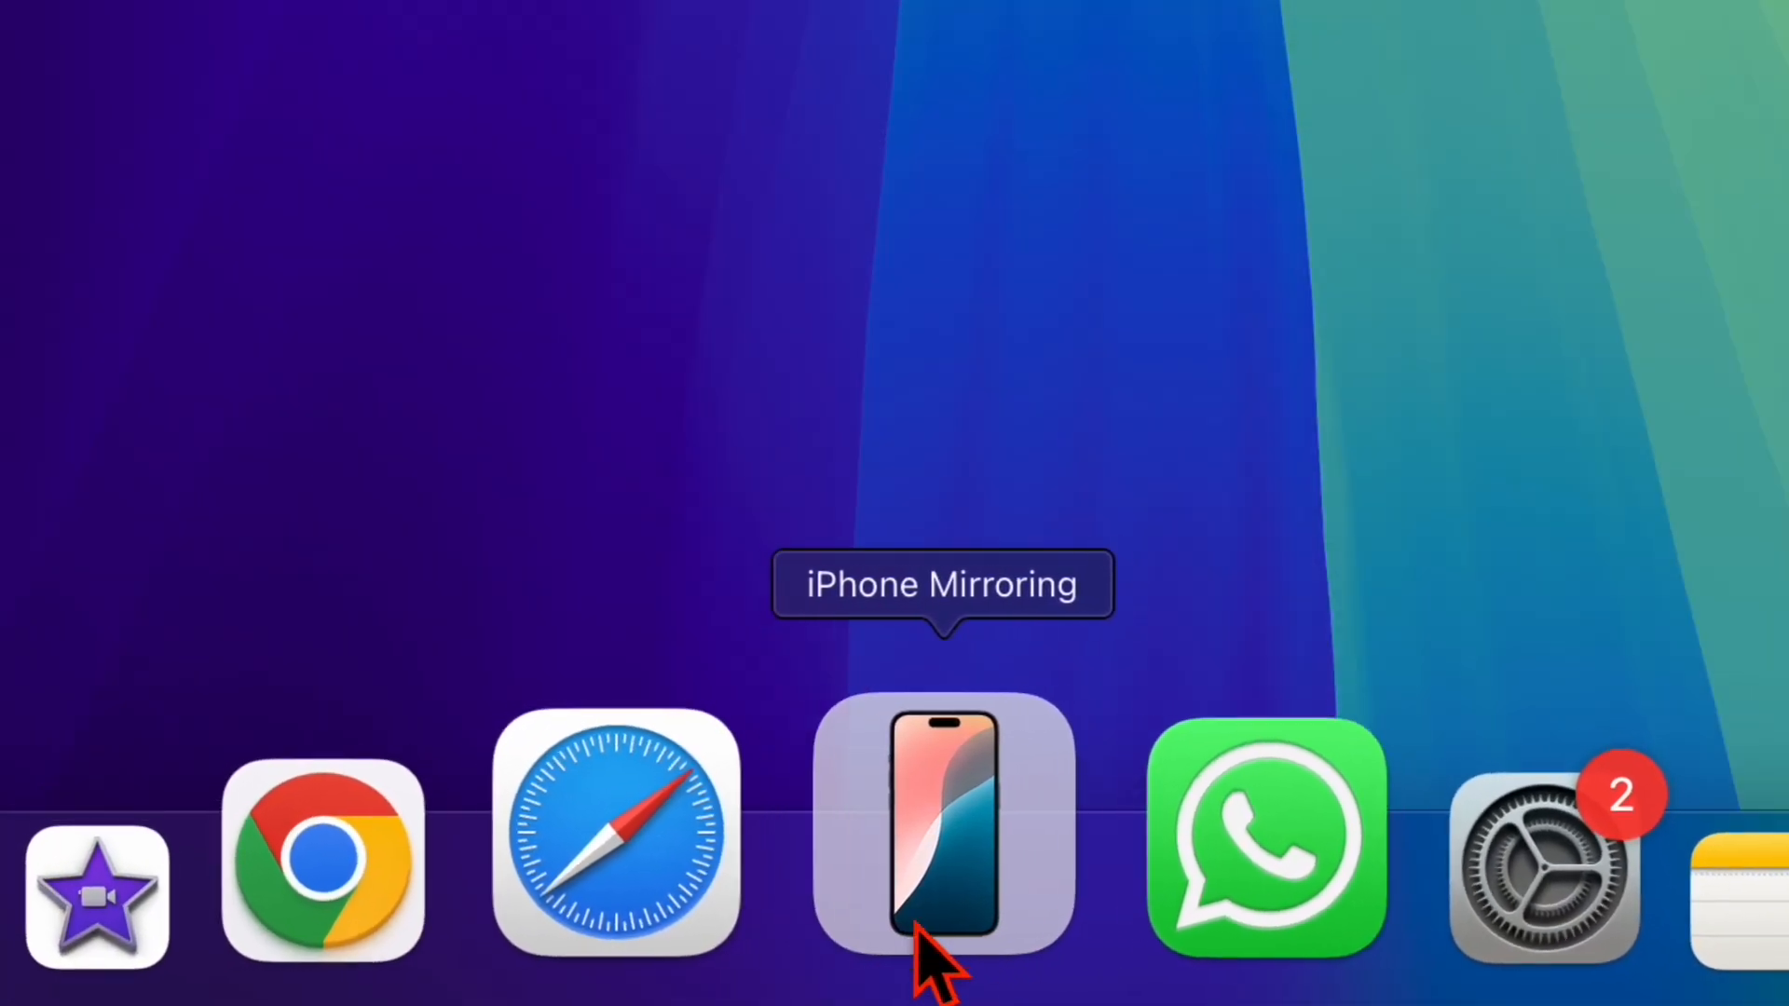
Bring the mirrored iPhone window forward from the Dock, then reach the Window menu to clear it away
left_click(943, 826)
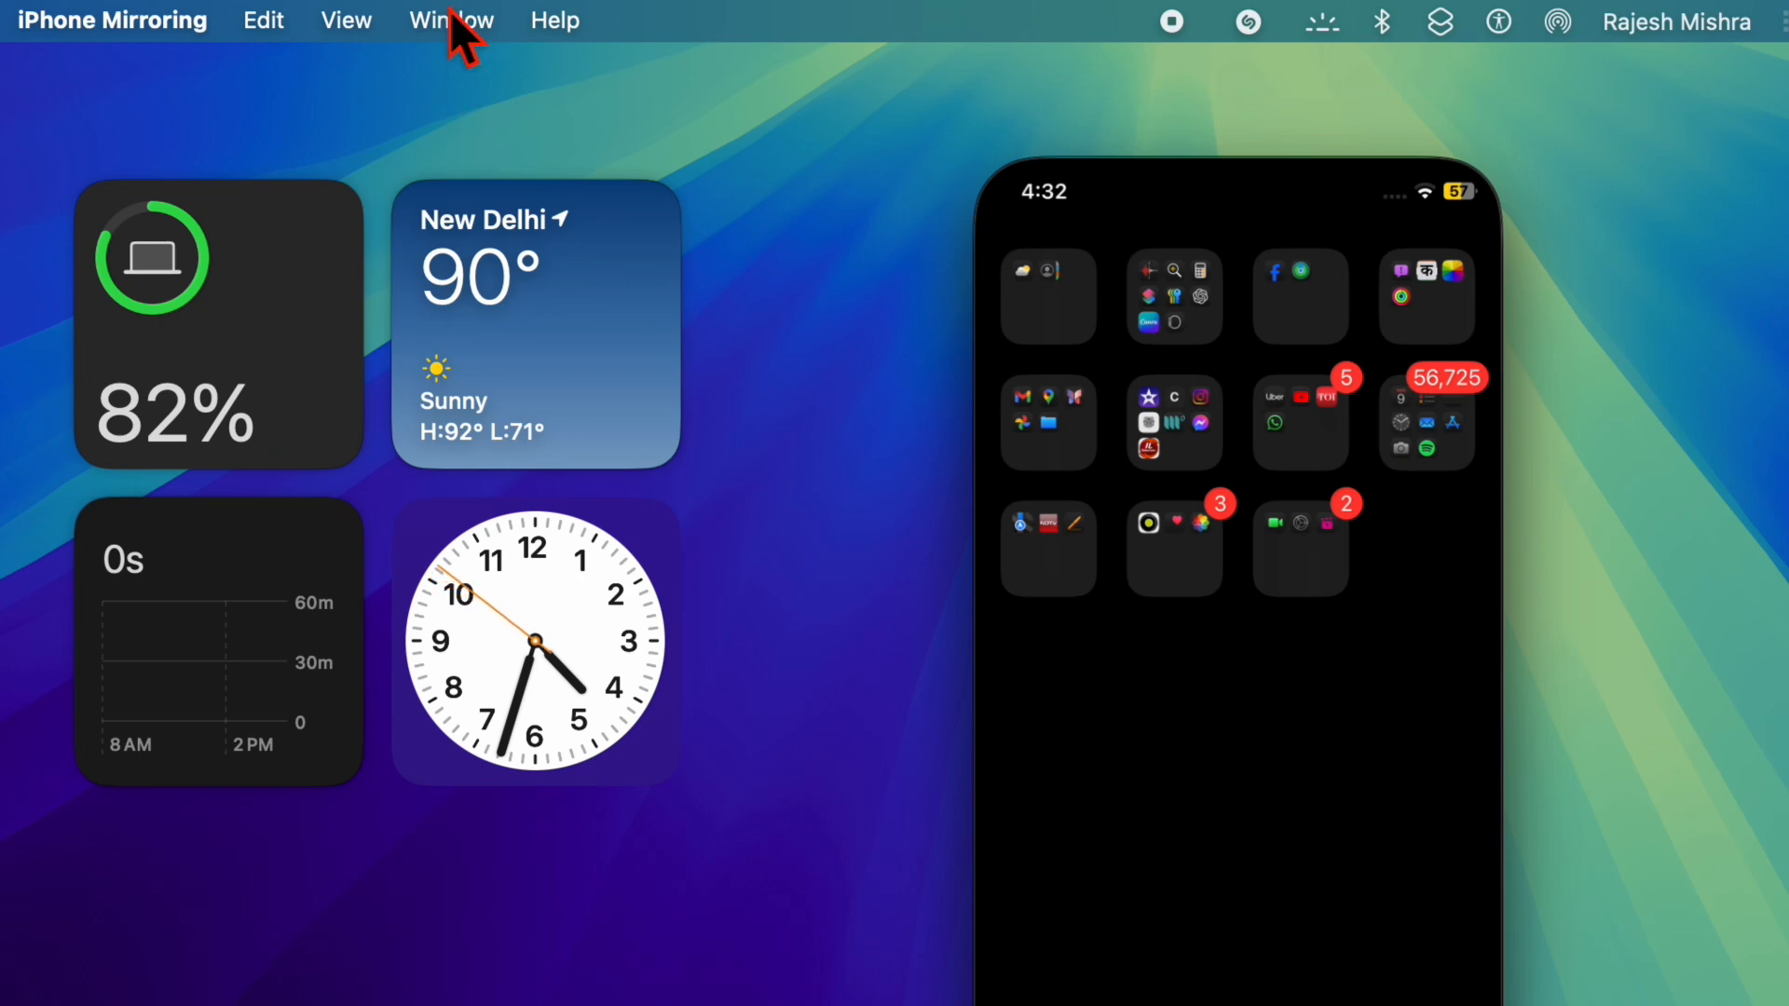
left_click(451, 20)
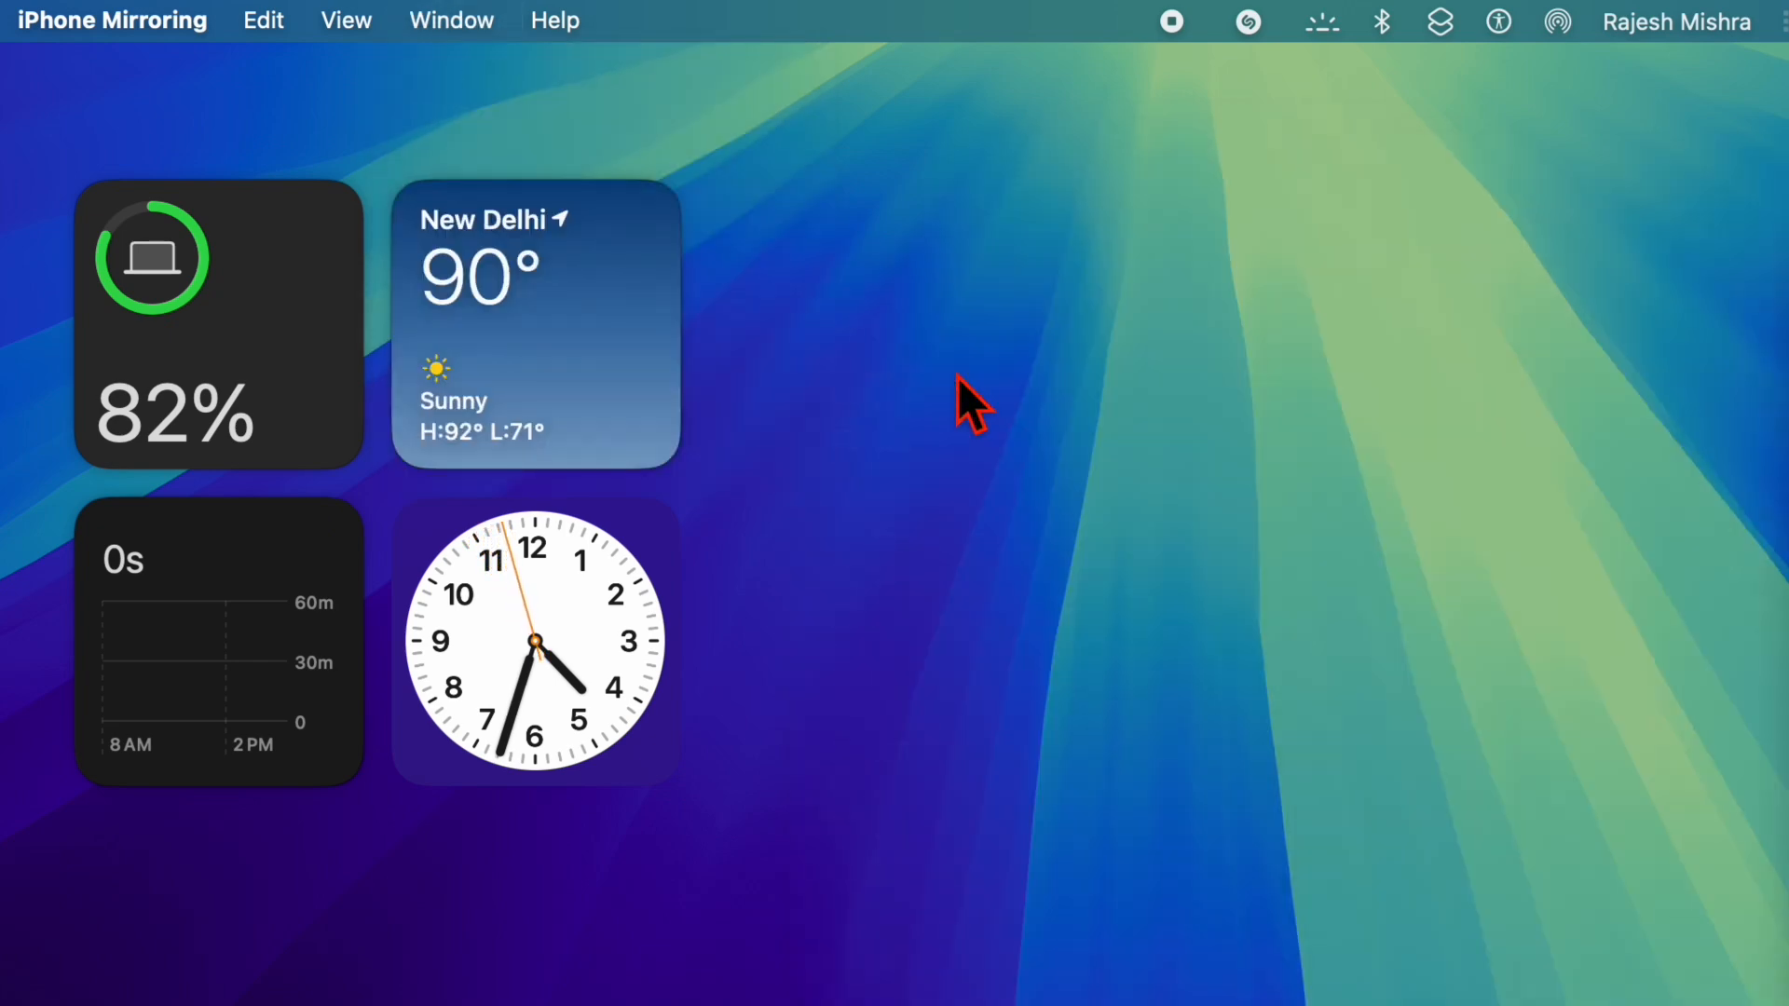
Use Window > Move & Resize to send the mirrored iPhone window toward the lower right
left_click(451, 20)
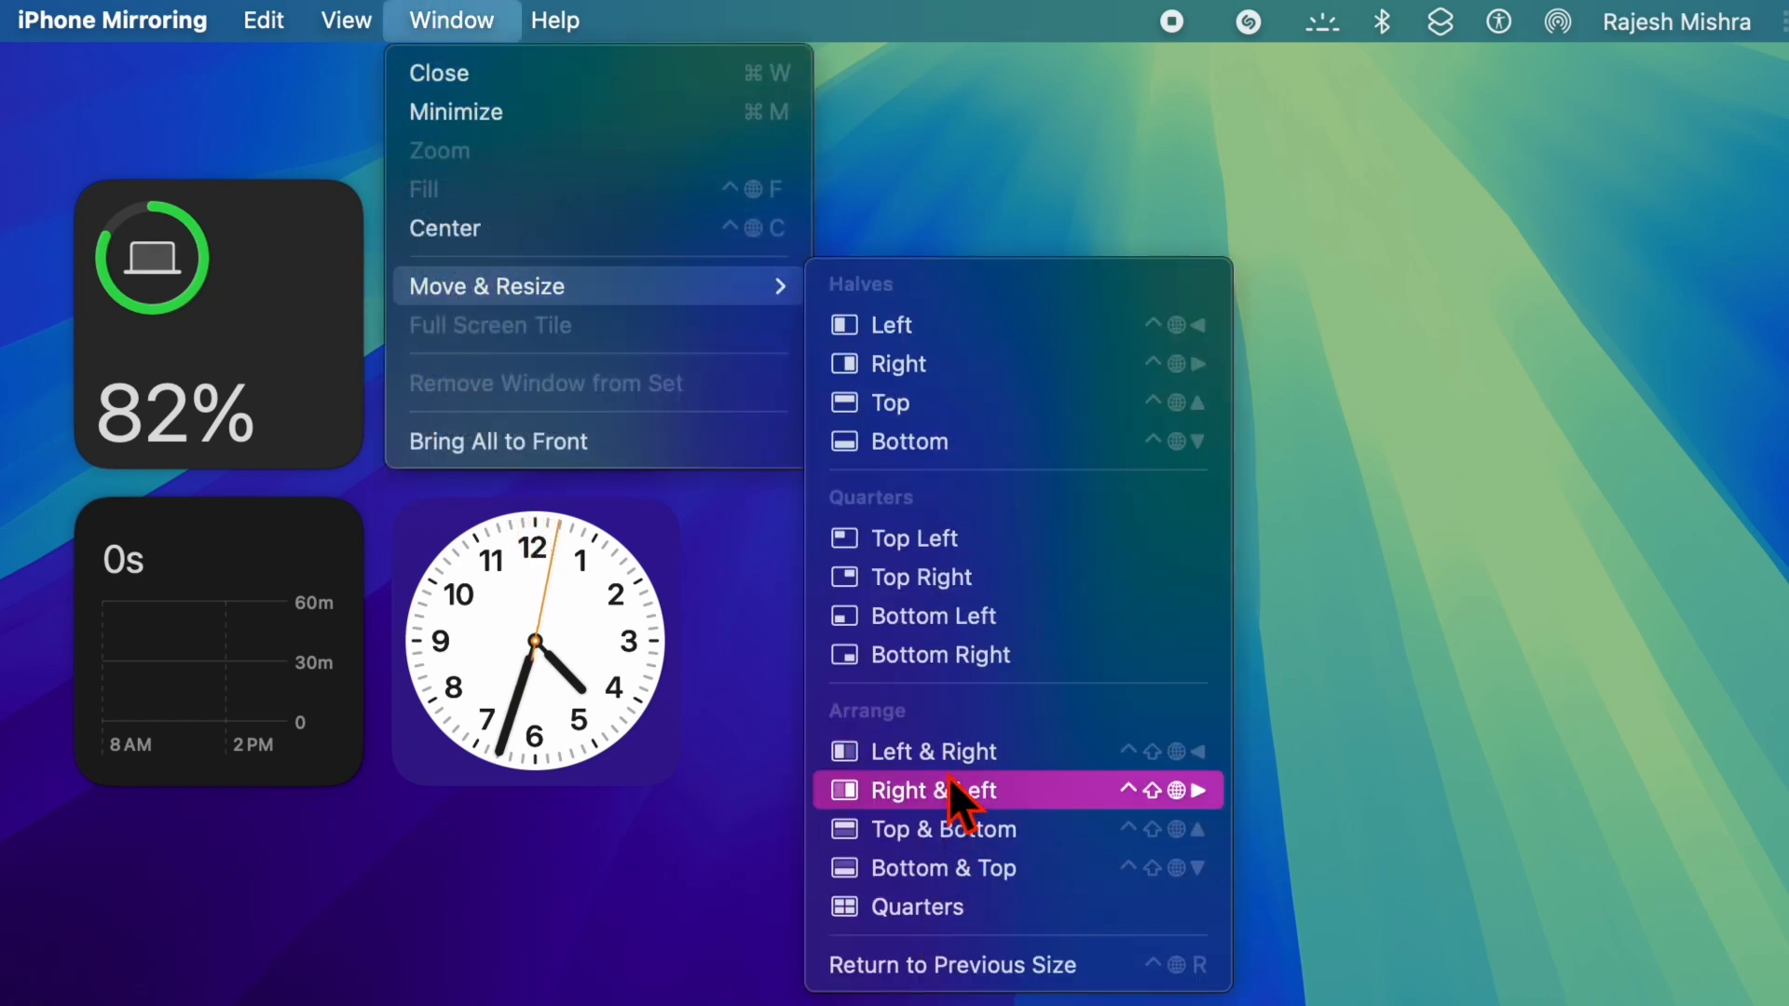
left_click(937, 790)
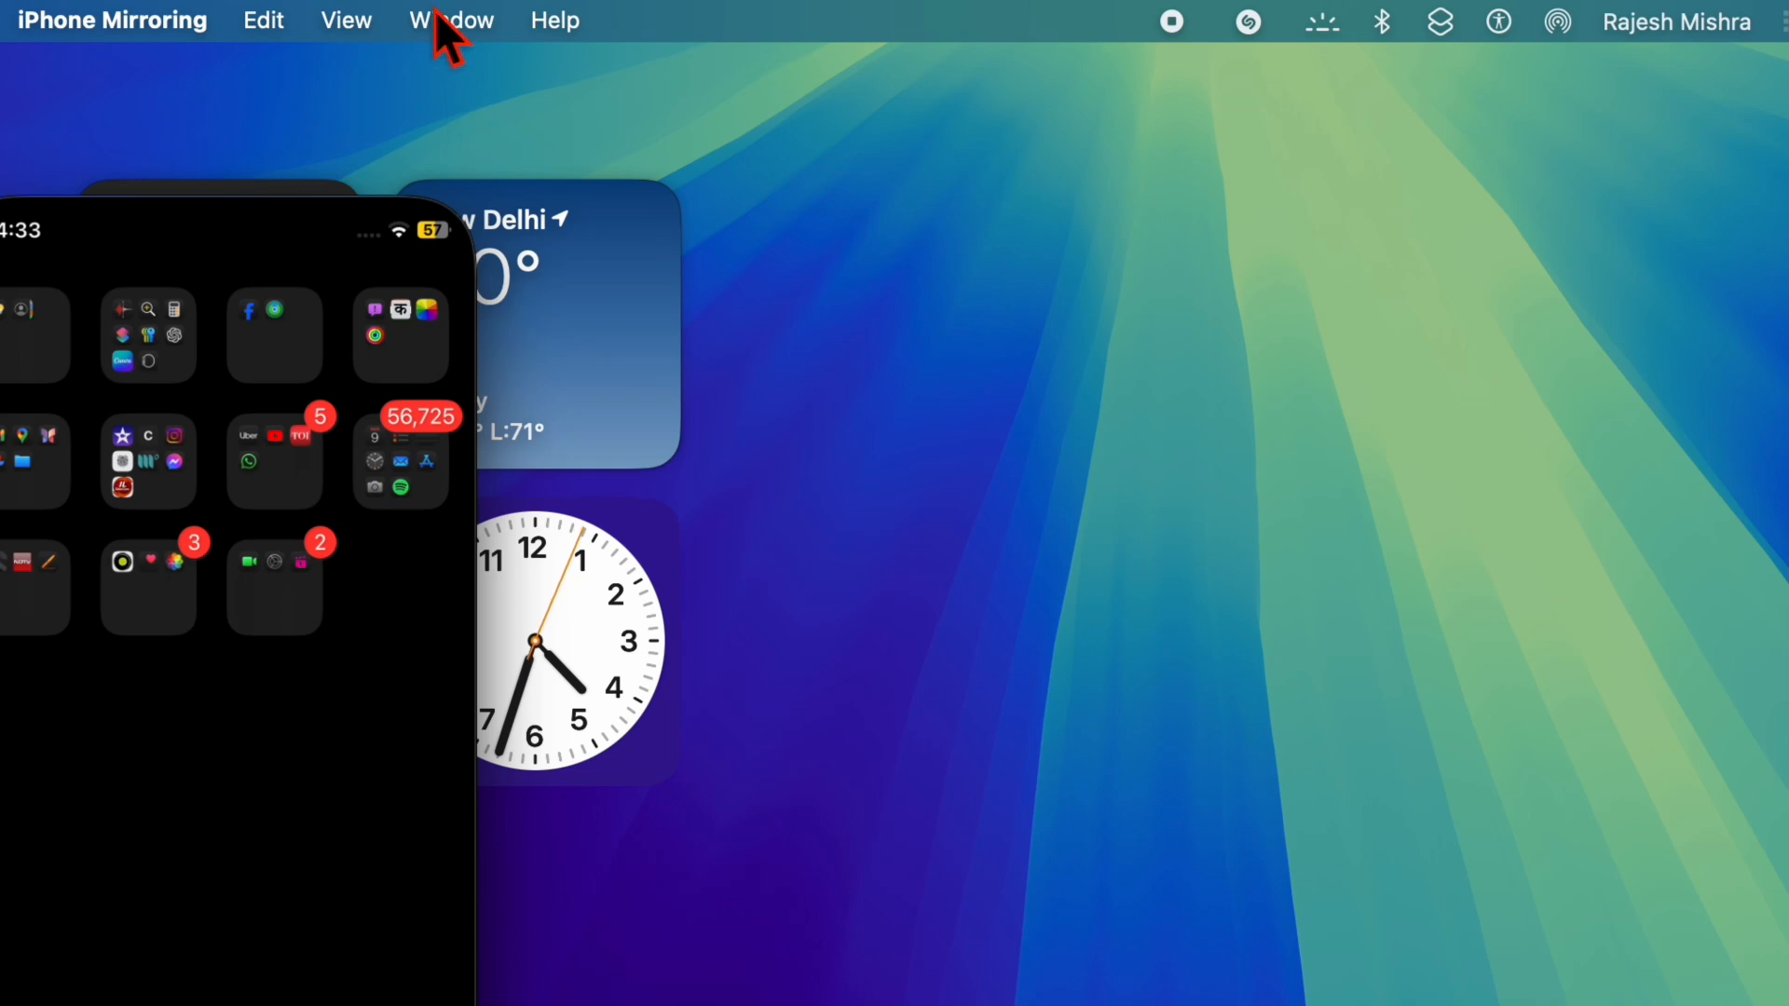
left_click(449, 18)
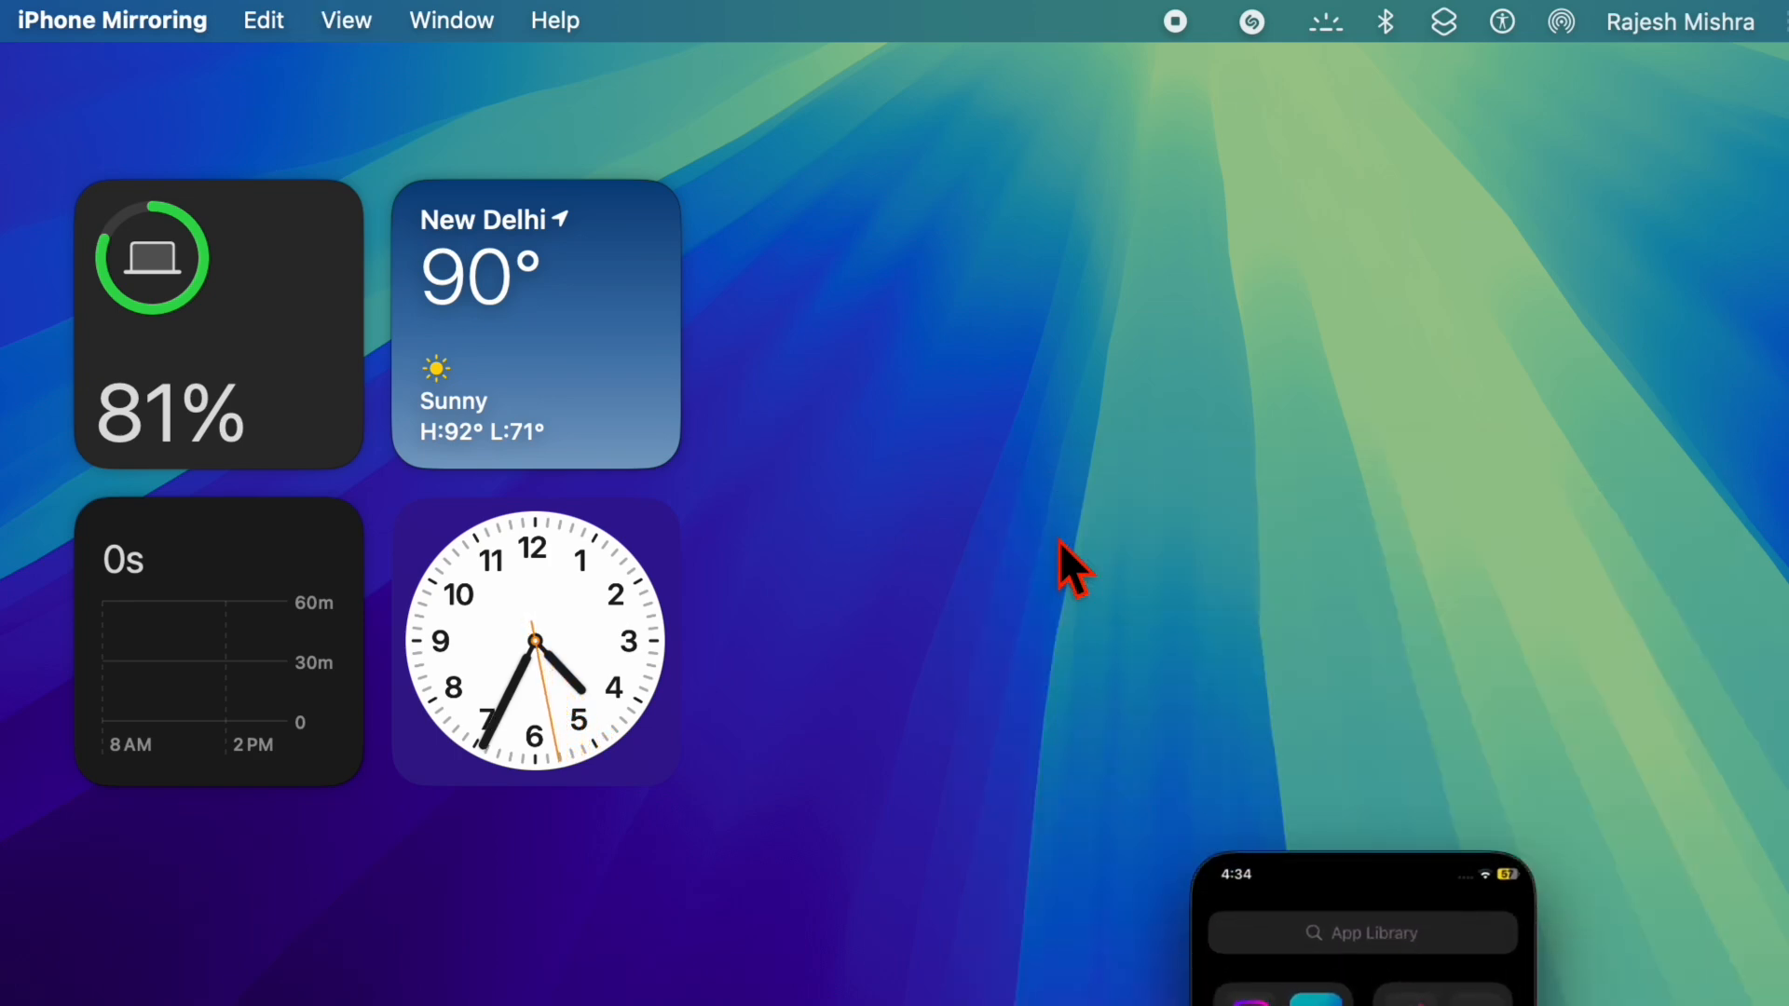
mouse_move(491, 33)
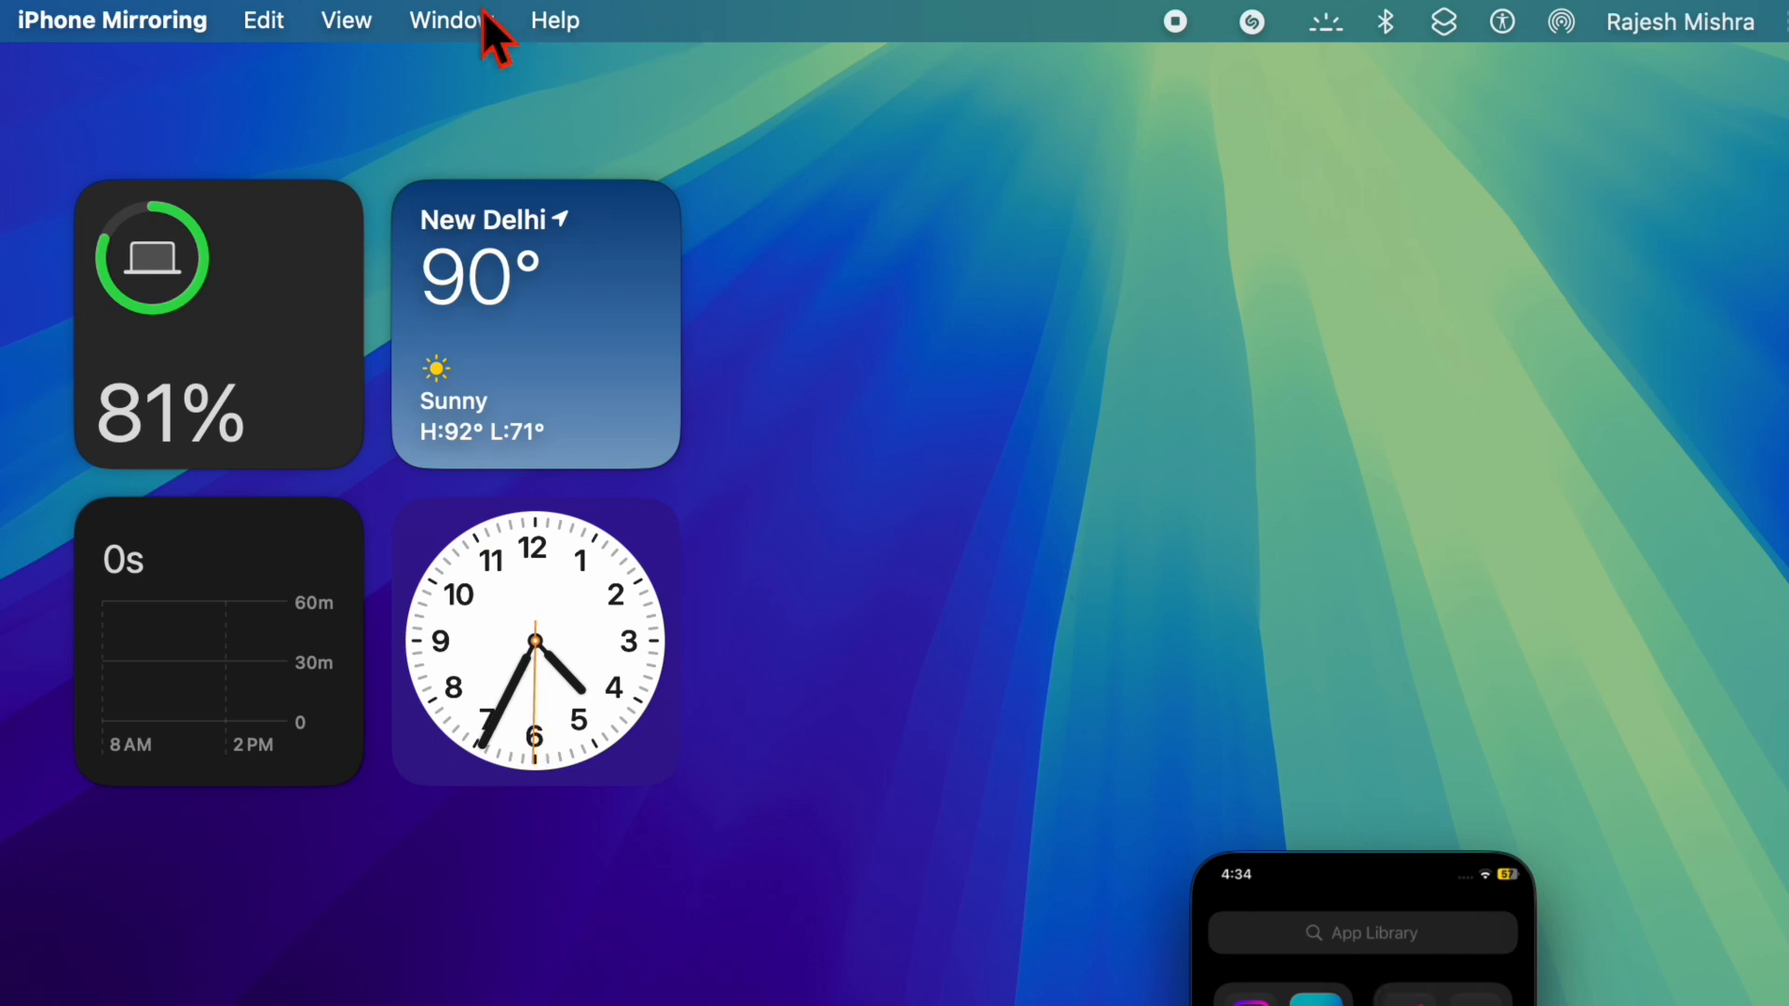
Use Window > Move & Resize to bring the iPhone window fully into view on the right
left_click(449, 21)
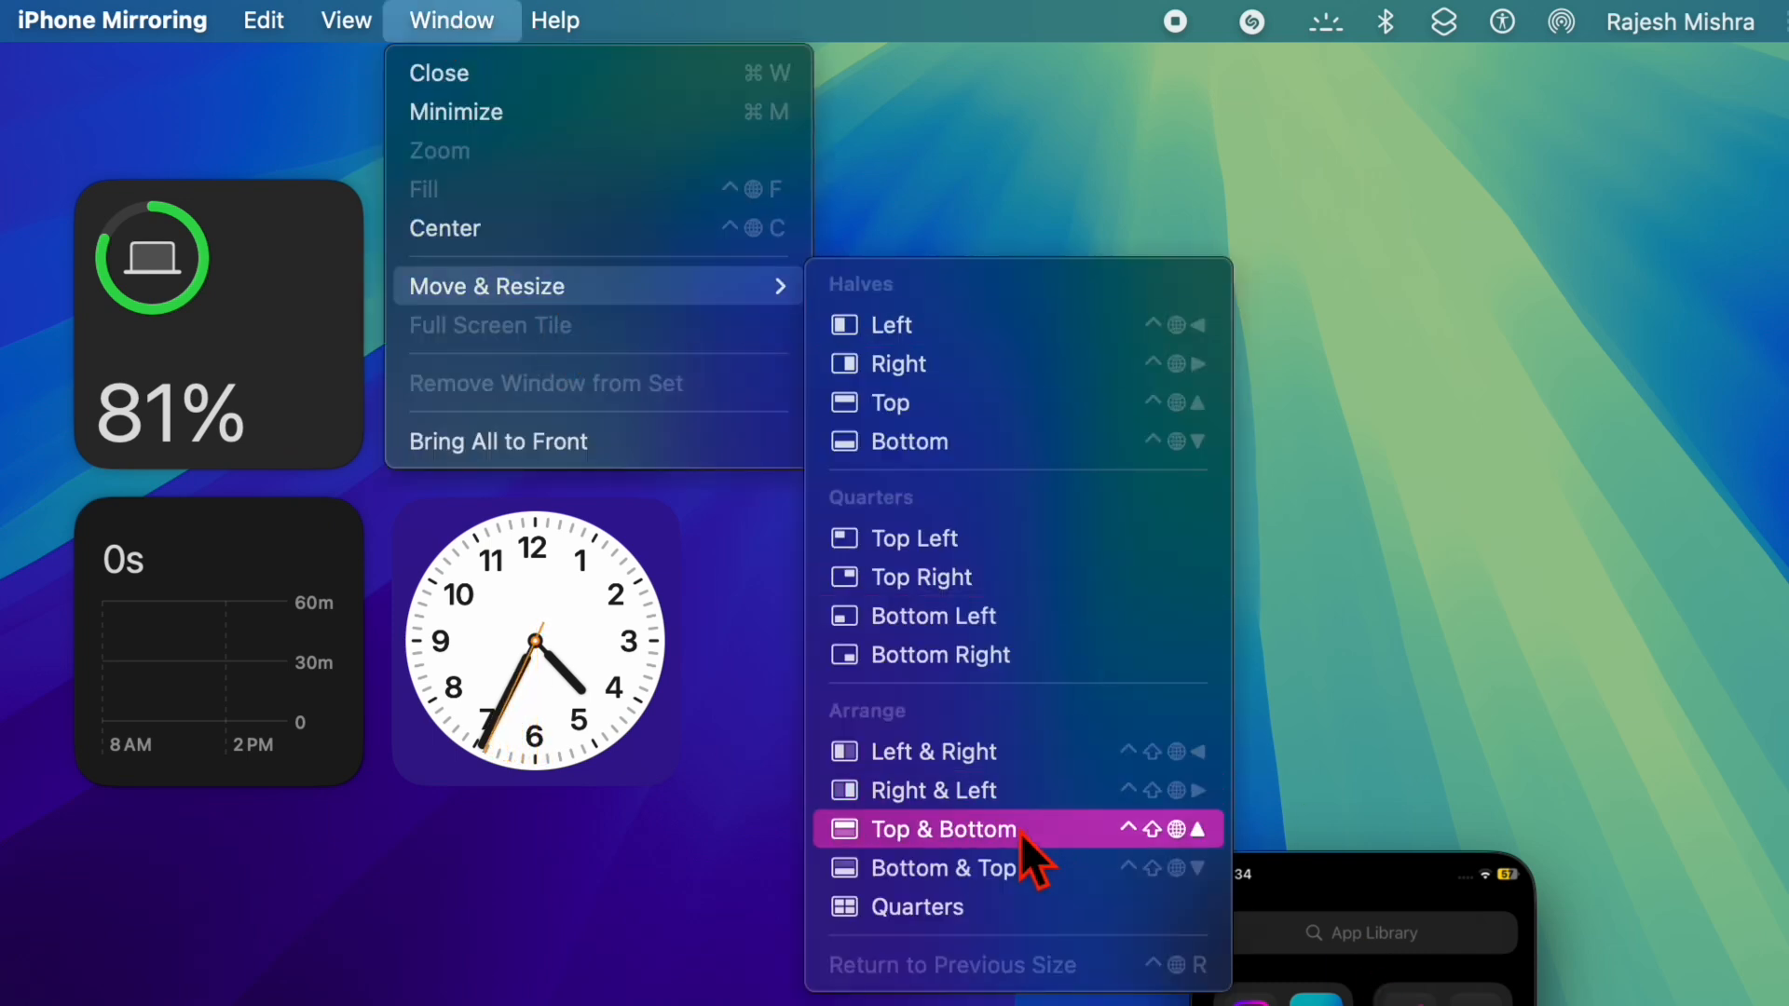
left_click(941, 829)
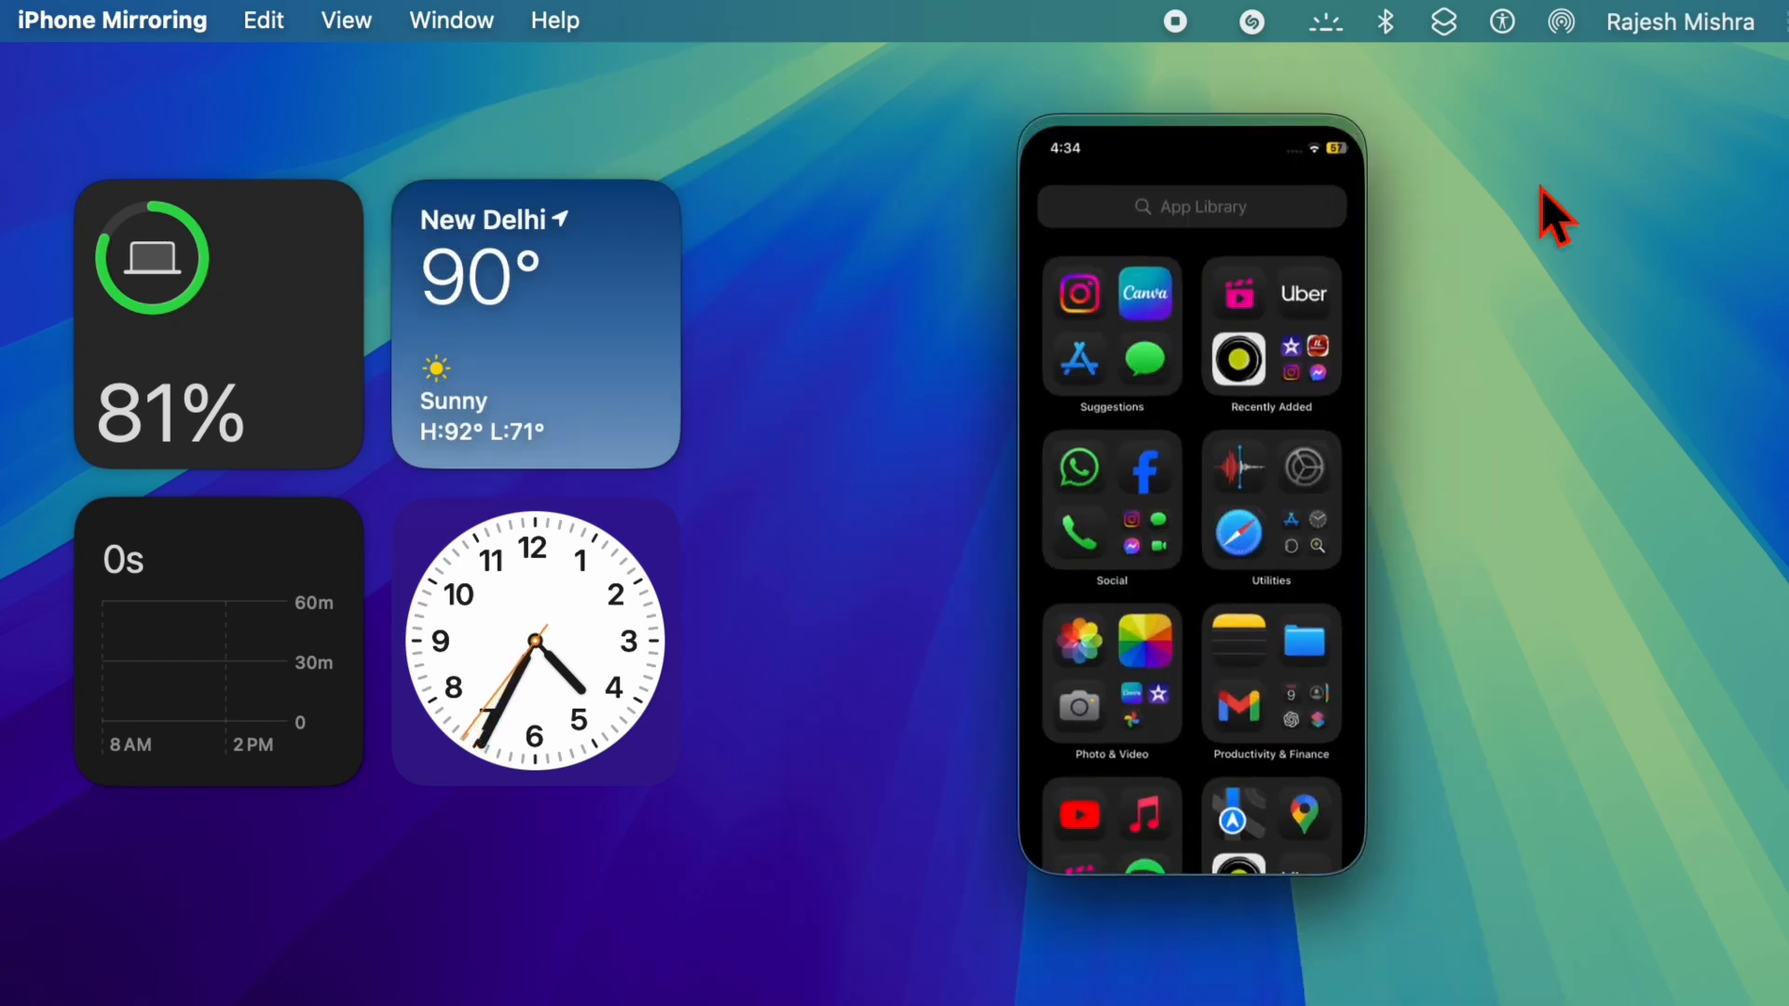